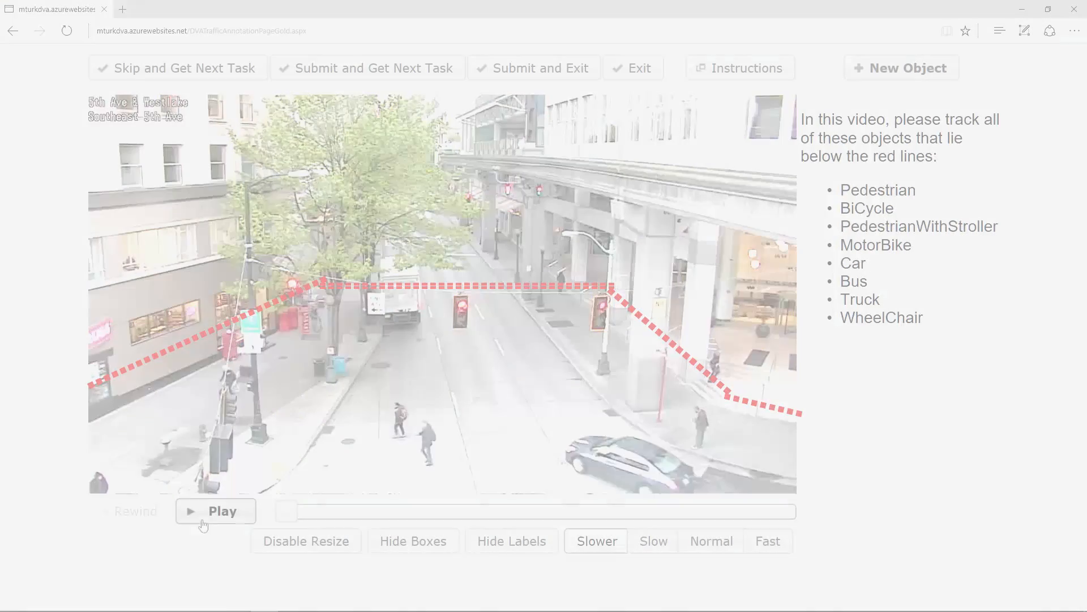
# - Play the intersection clip briefly, pause it and rewind to the beginning
pyautogui.click(215, 511)
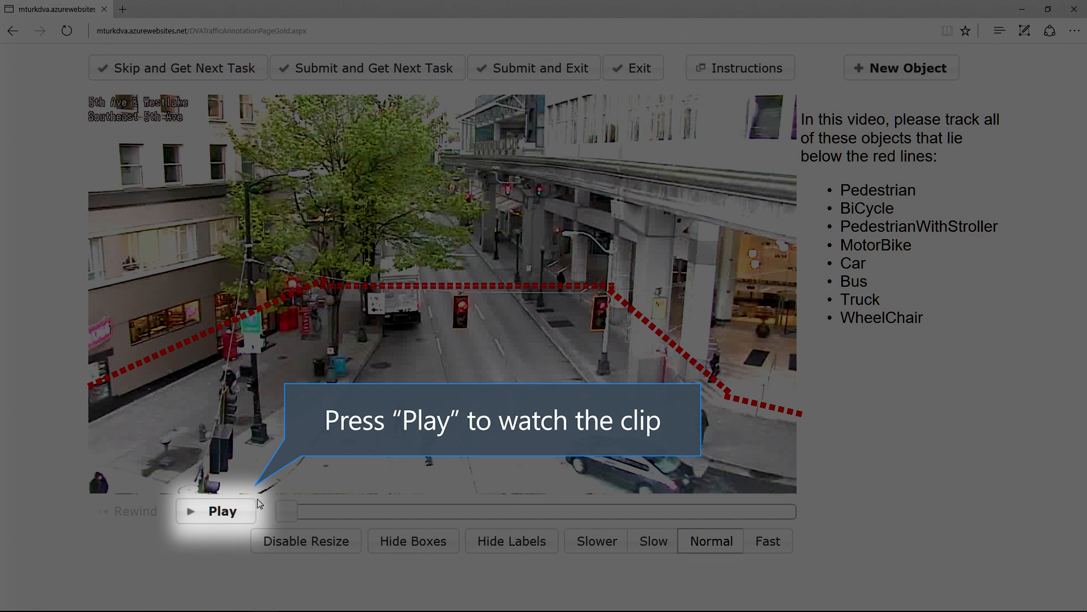
pyautogui.click(215, 511)
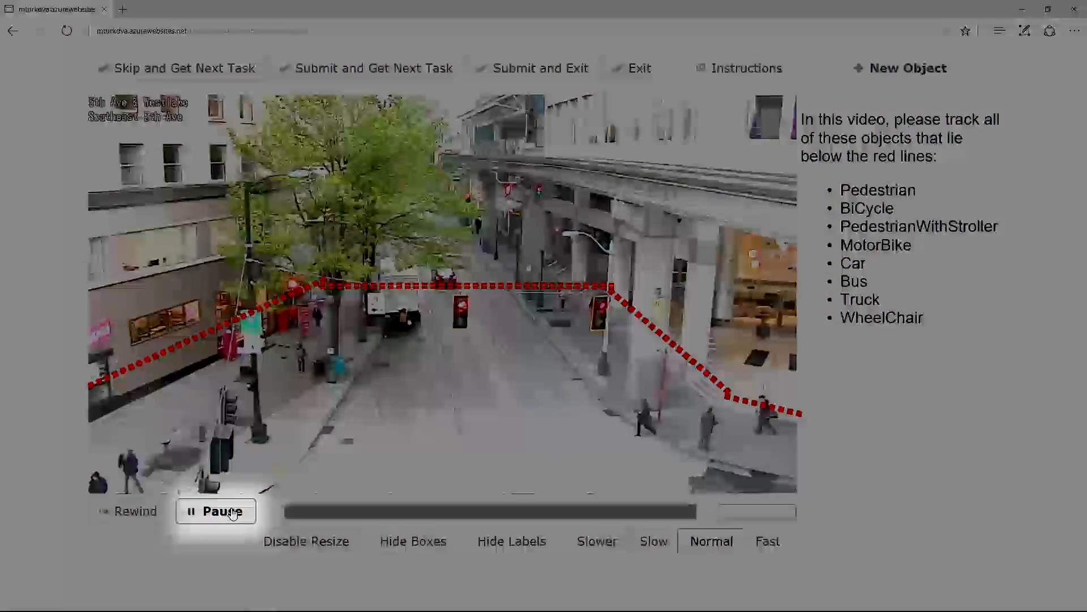
pyautogui.click(215, 511)
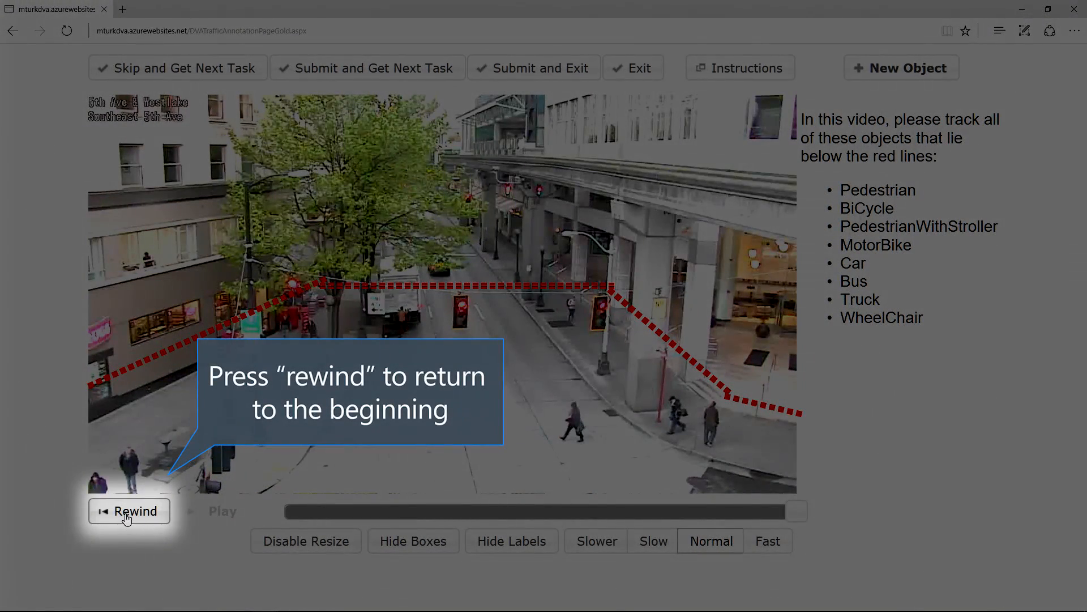
pyautogui.click(129, 511)
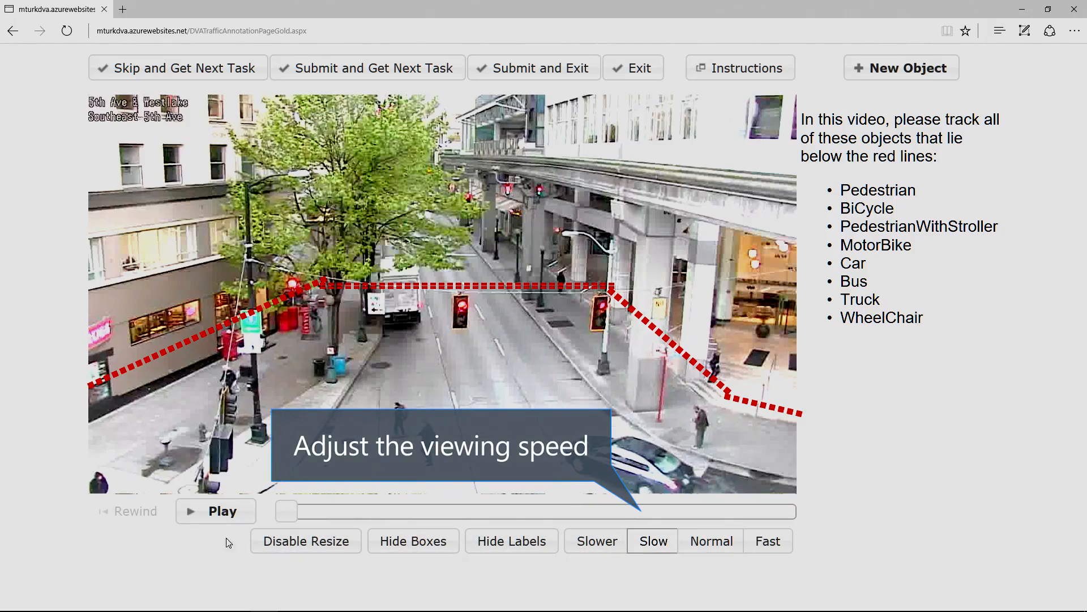
# - Try Slow and Slower playback, then leave the fastest speed selected
pyautogui.click(215, 511)
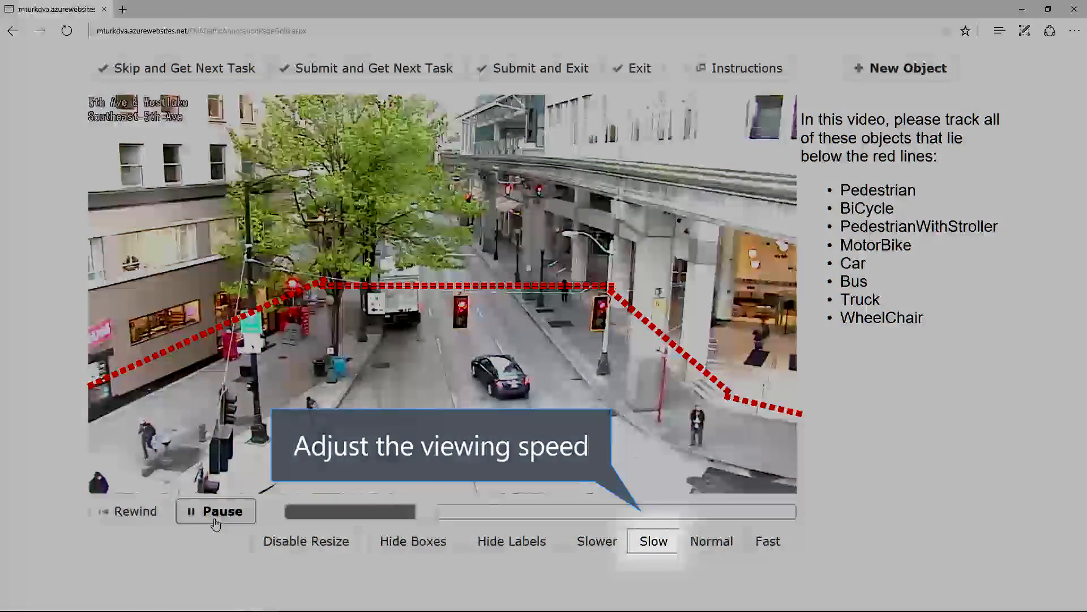
pyautogui.click(215, 511)
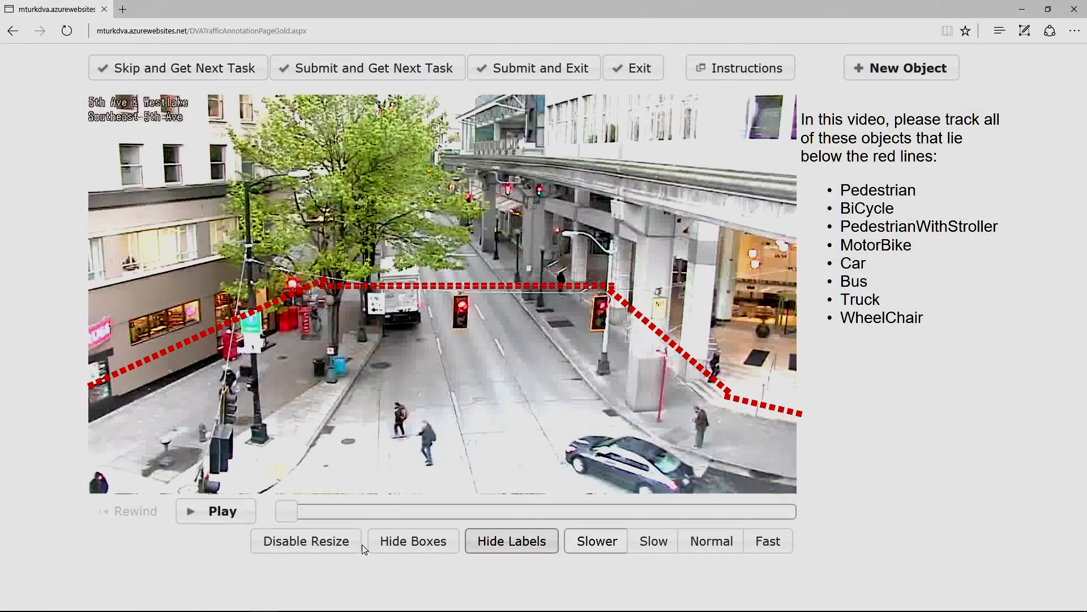
pyautogui.click(215, 511)
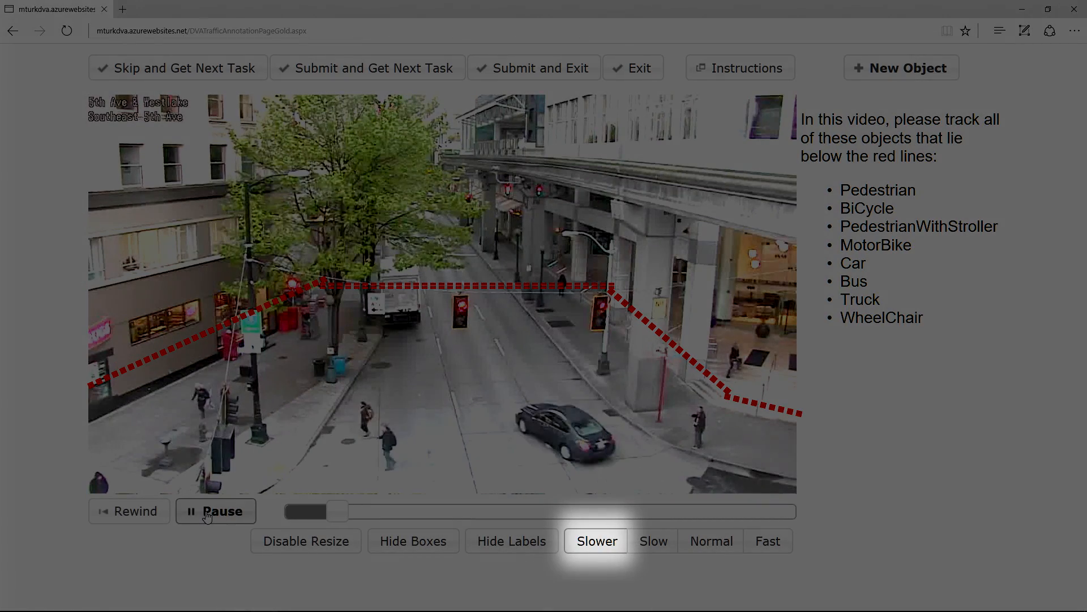
pyautogui.click(216, 511)
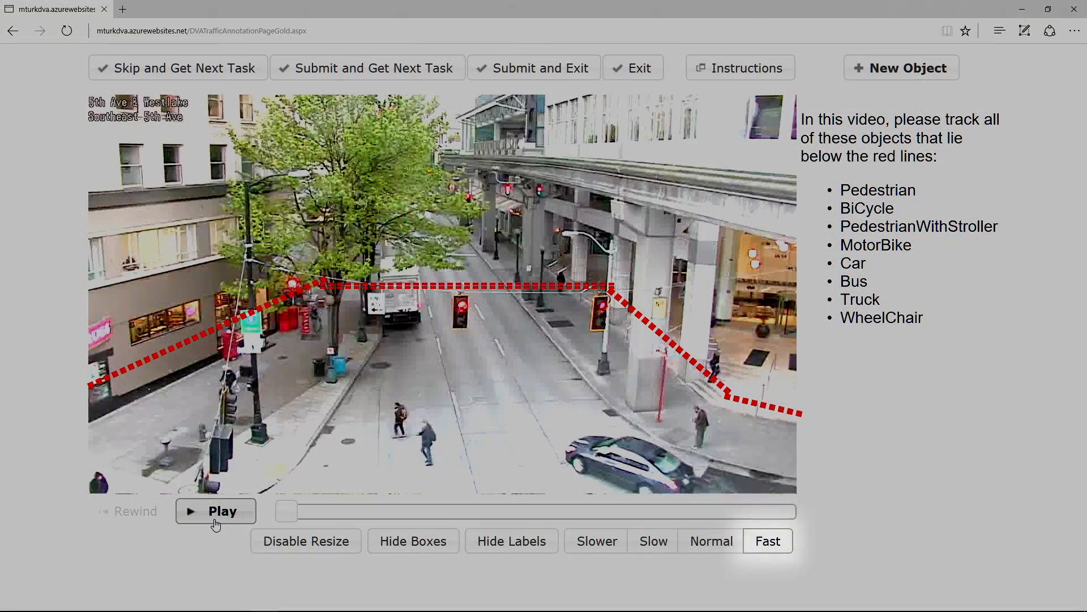
pyautogui.click(216, 511)
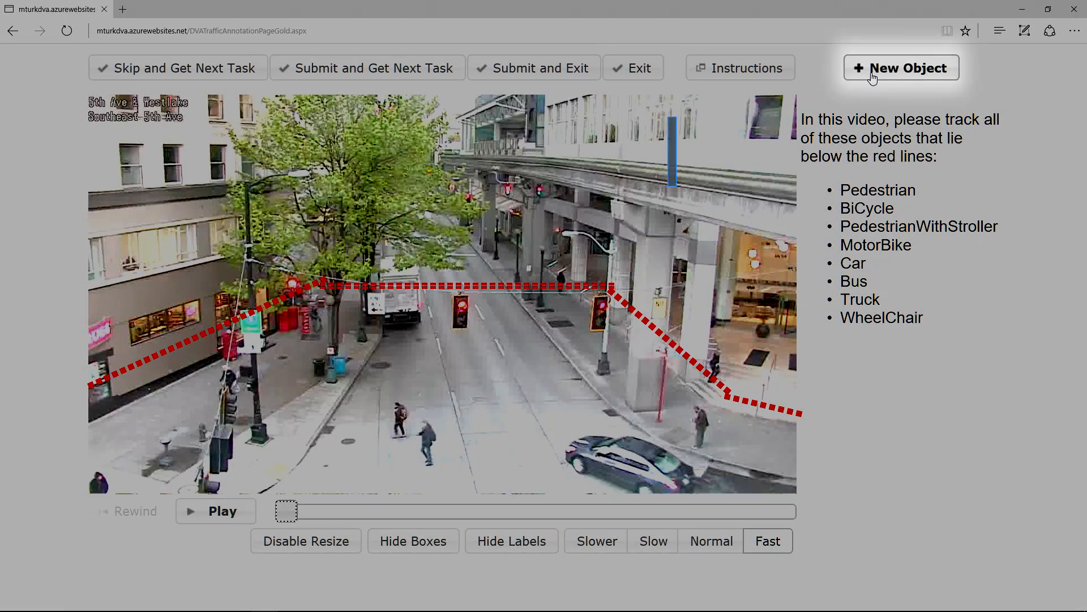
# - Add a new object boxing the mid-street person as Pedestrian 1 with Crossing Road ticked
pyautogui.click(901, 68)
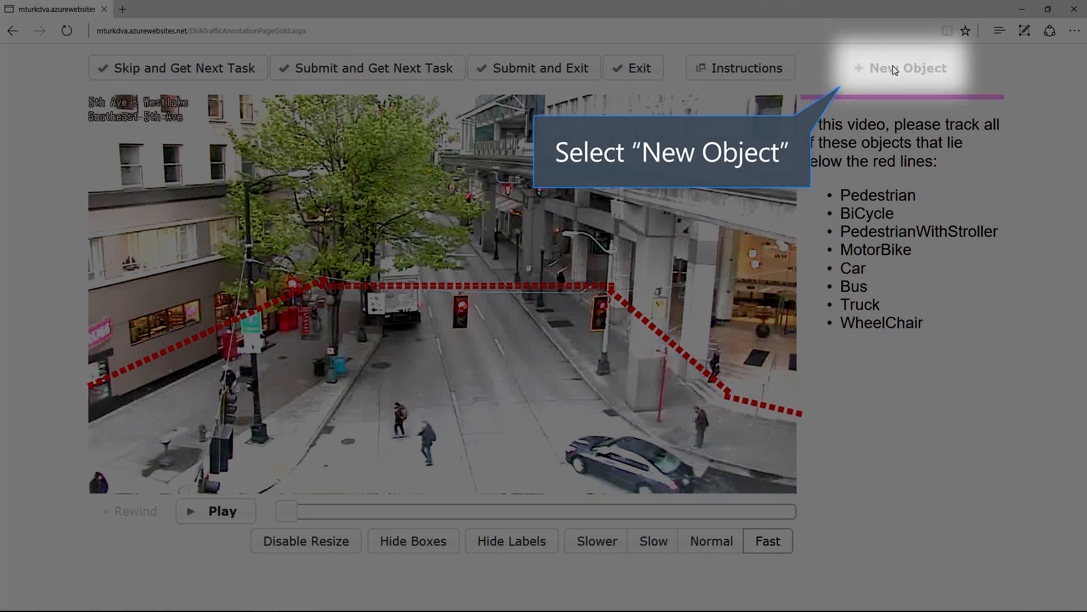
pyautogui.click(900, 68)
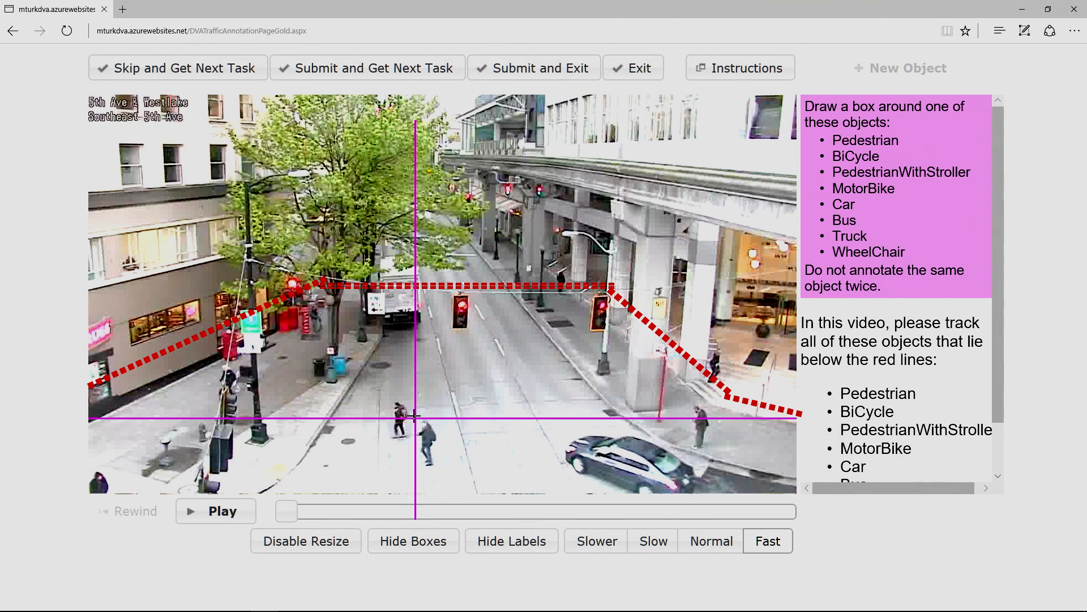
pyautogui.click(423, 423)
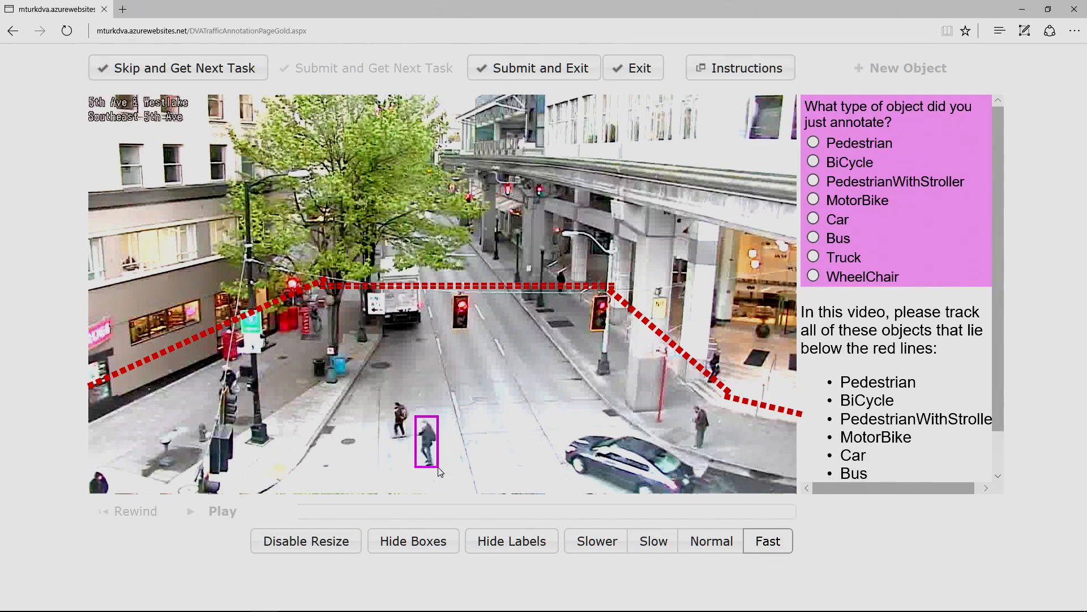
pyautogui.click(813, 143)
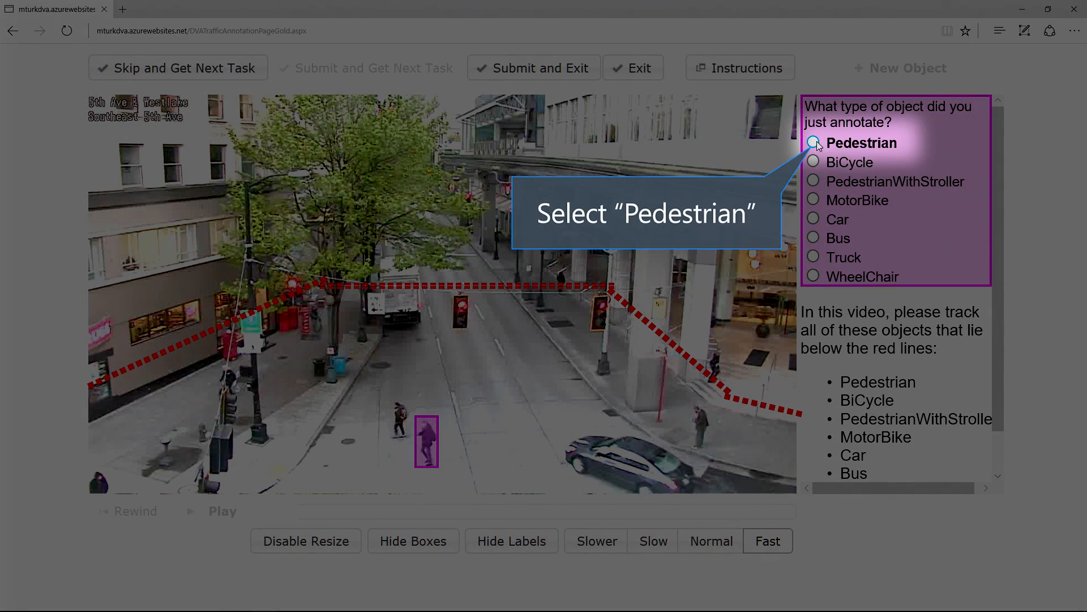
pyautogui.click(813, 143)
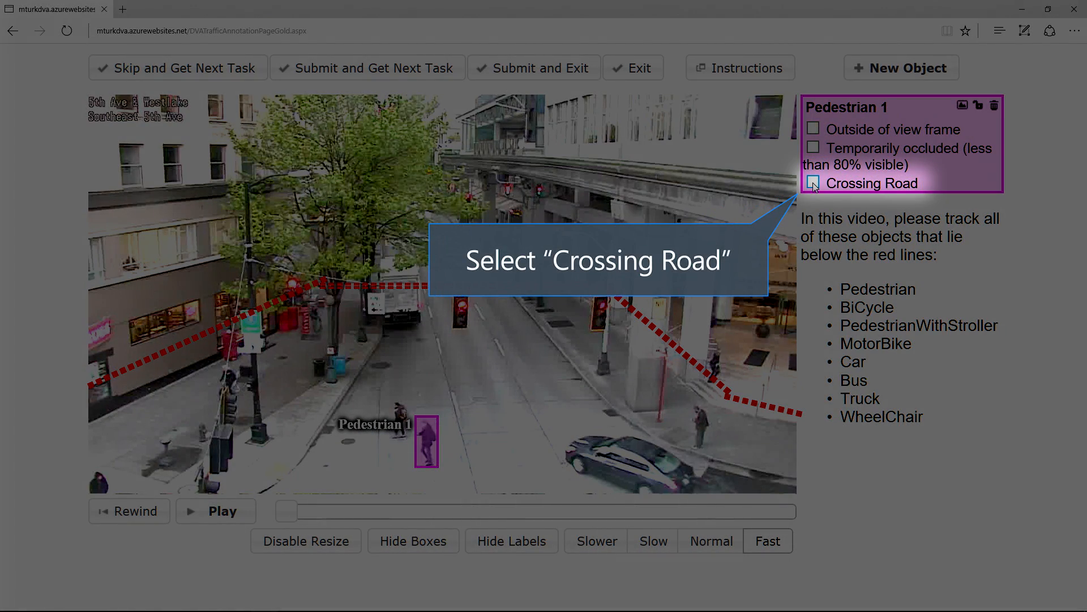
pyautogui.click(814, 184)
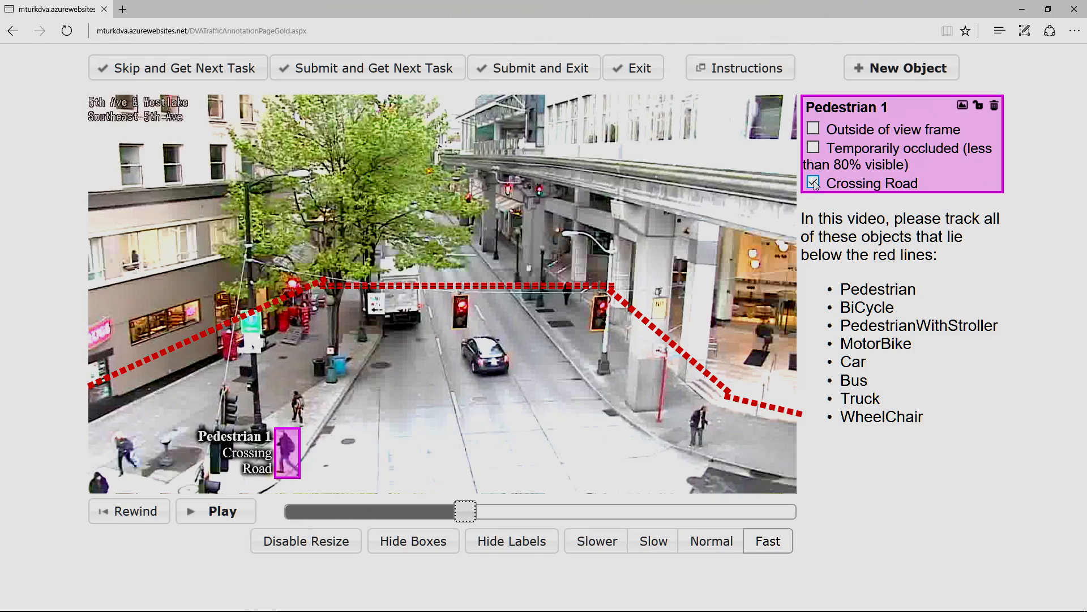
# - Clear the Crossing Road flag once Pedestrian 1 reaches the left sidewalk
pyautogui.click(813, 183)
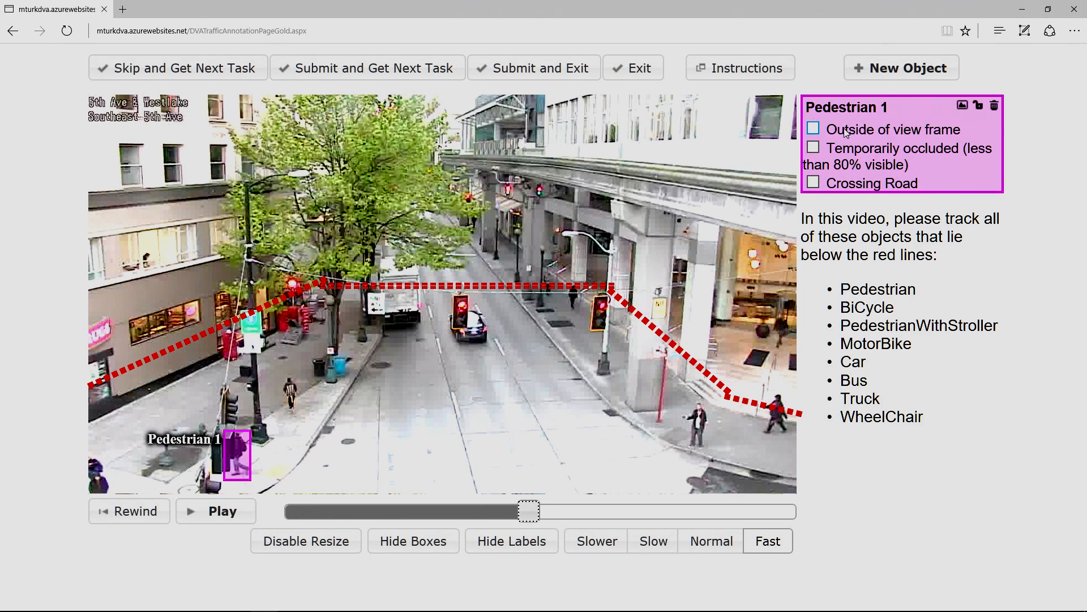
# - Flag Pedestrian 1 as temporarily occluded behind the pole, then clear the flag when visible again
pyautogui.click(815, 148)
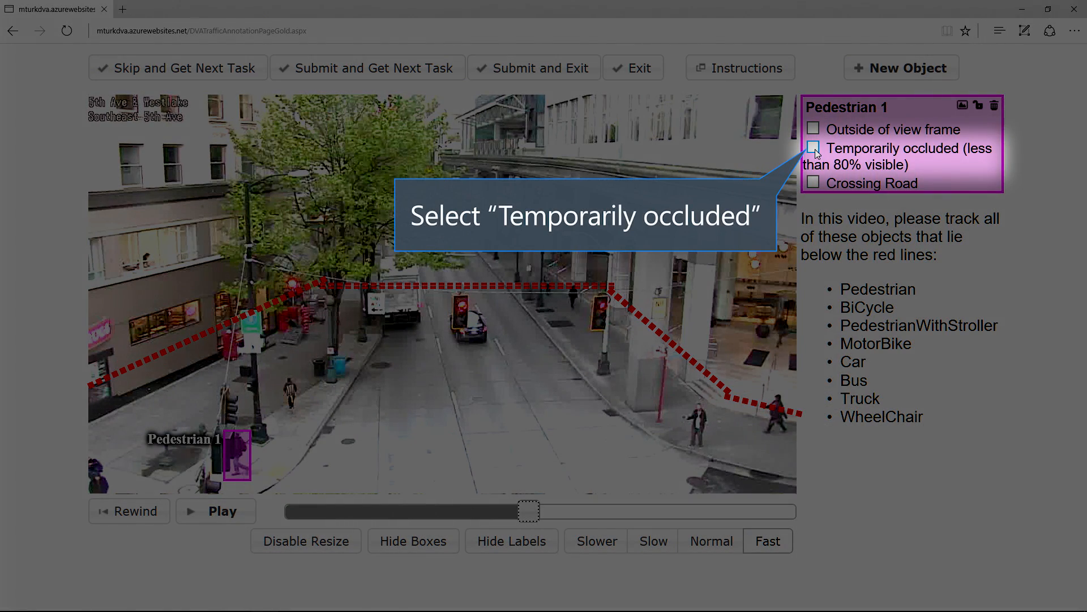
pyautogui.click(815, 147)
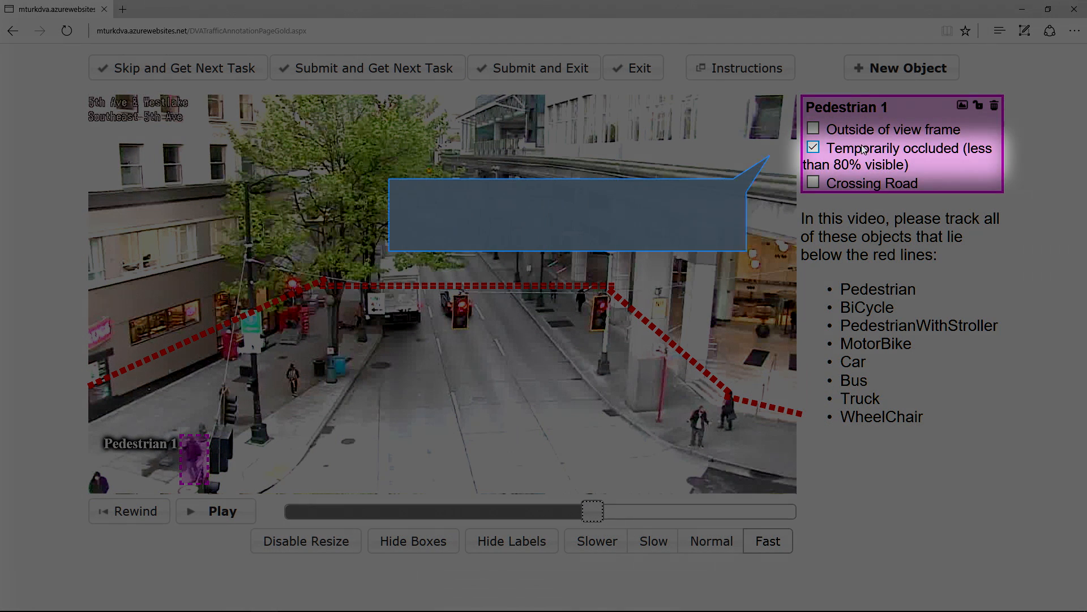
pyautogui.click(813, 148)
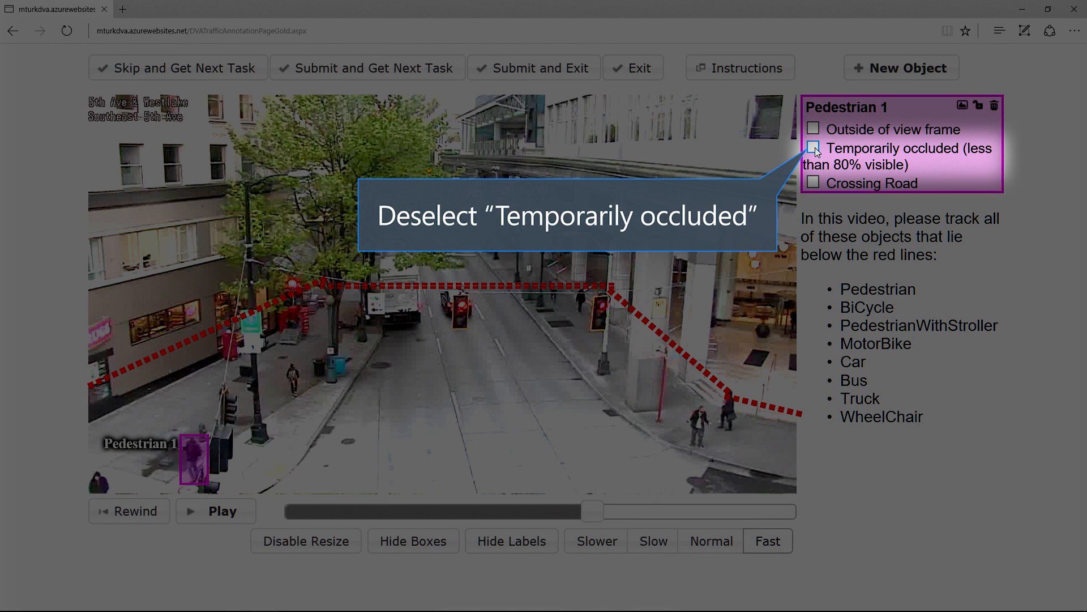
pyautogui.click(814, 147)
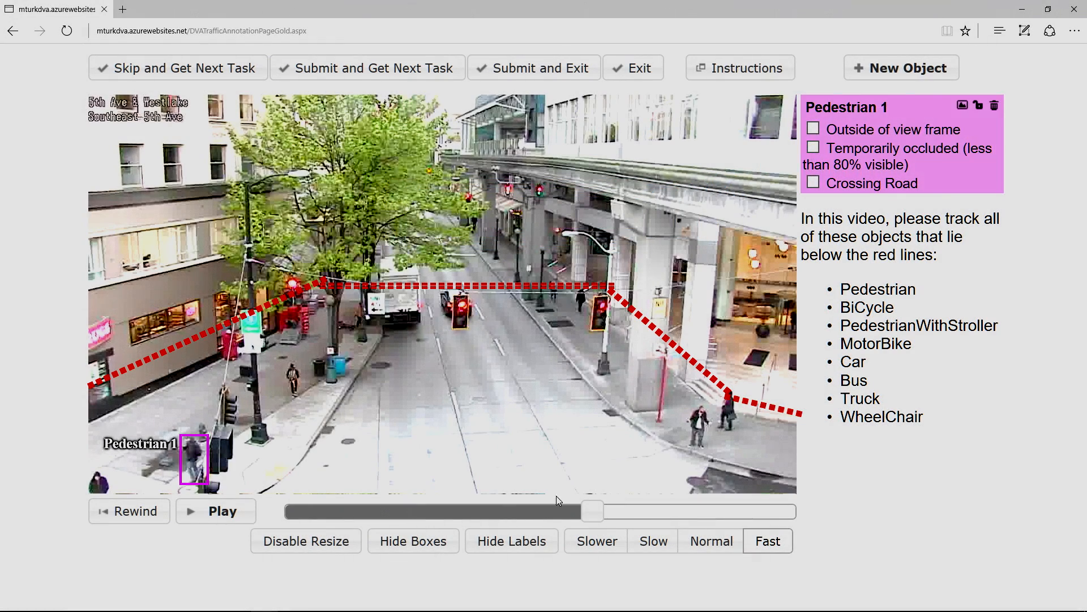
pyautogui.click(813, 148)
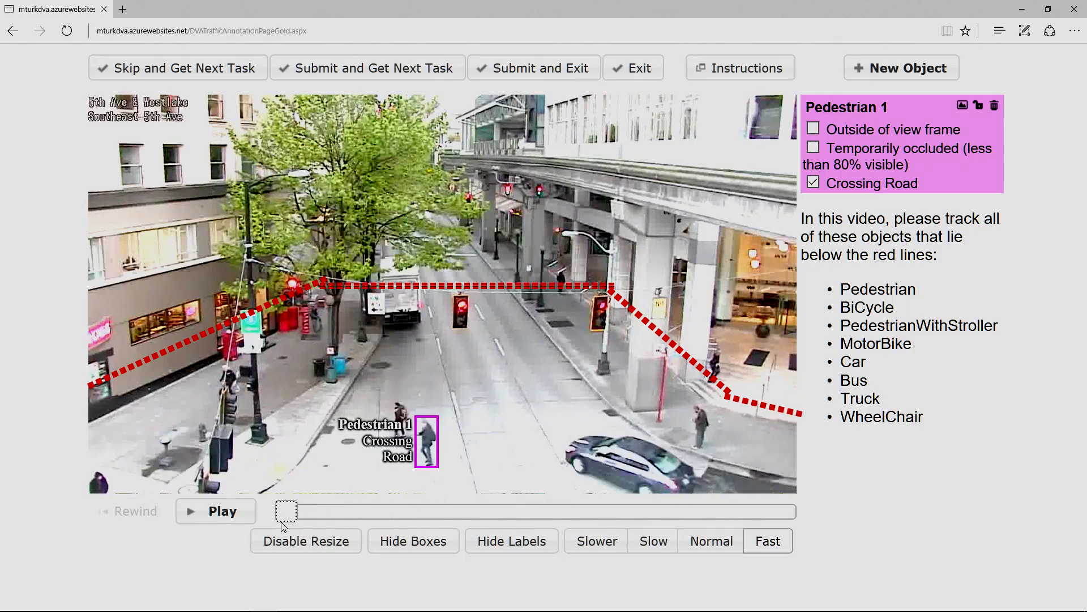
# - Add the left-sidewalk person as Pedestrian 2 and flag it outside the view frame when it leaves
pyautogui.click(901, 67)
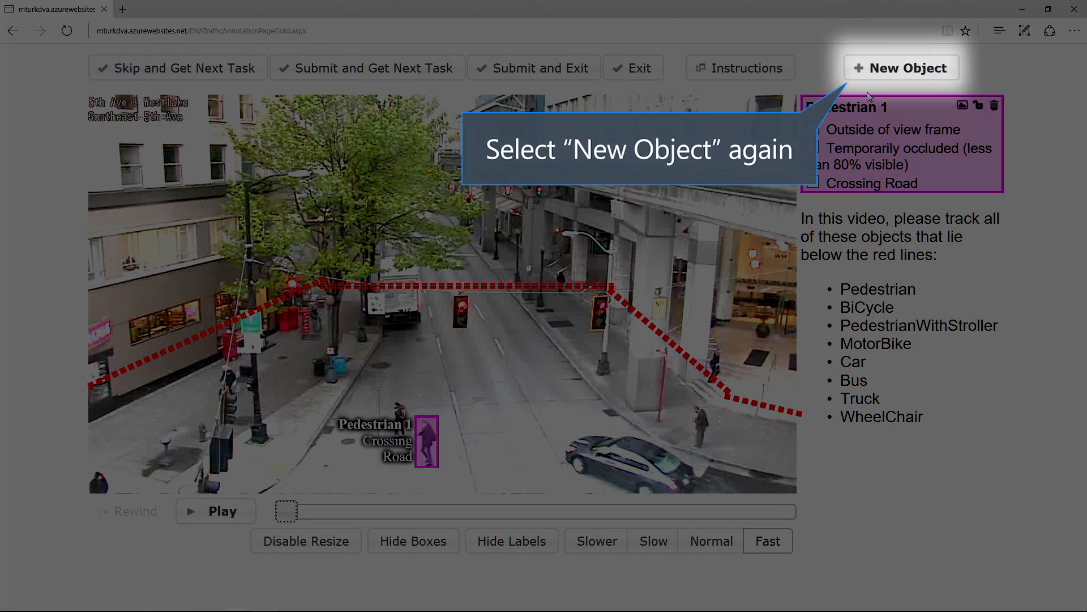
pyautogui.click(900, 67)
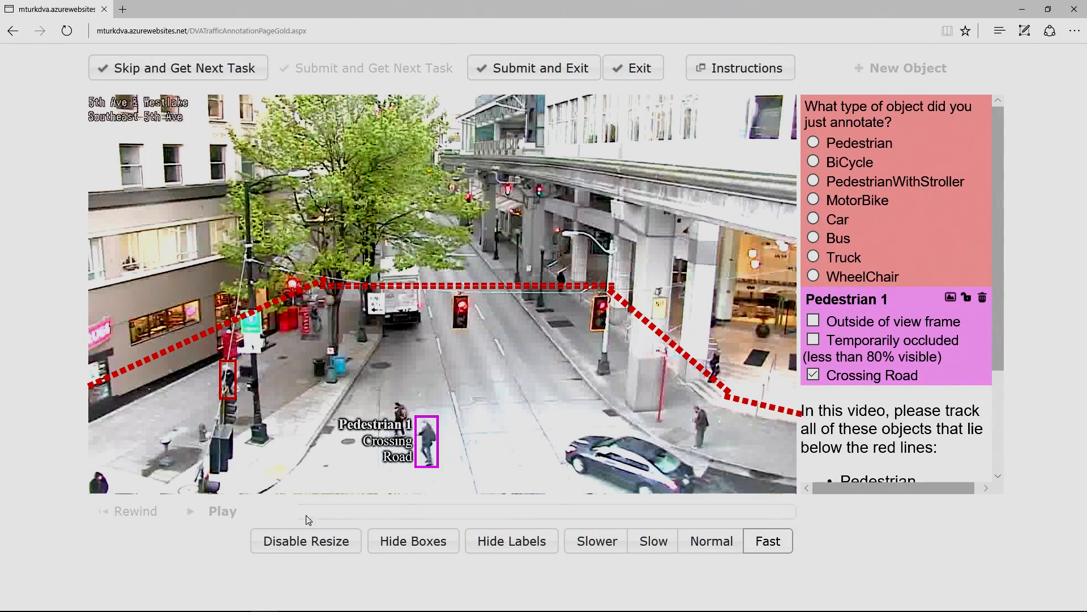
pyautogui.click(900, 68)
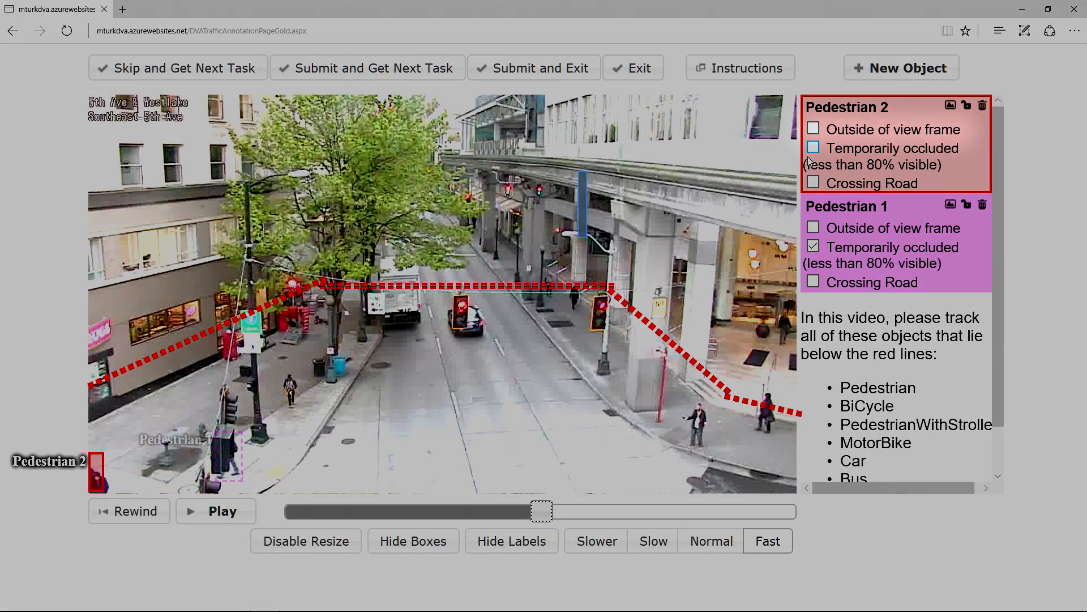
pyautogui.click(813, 129)
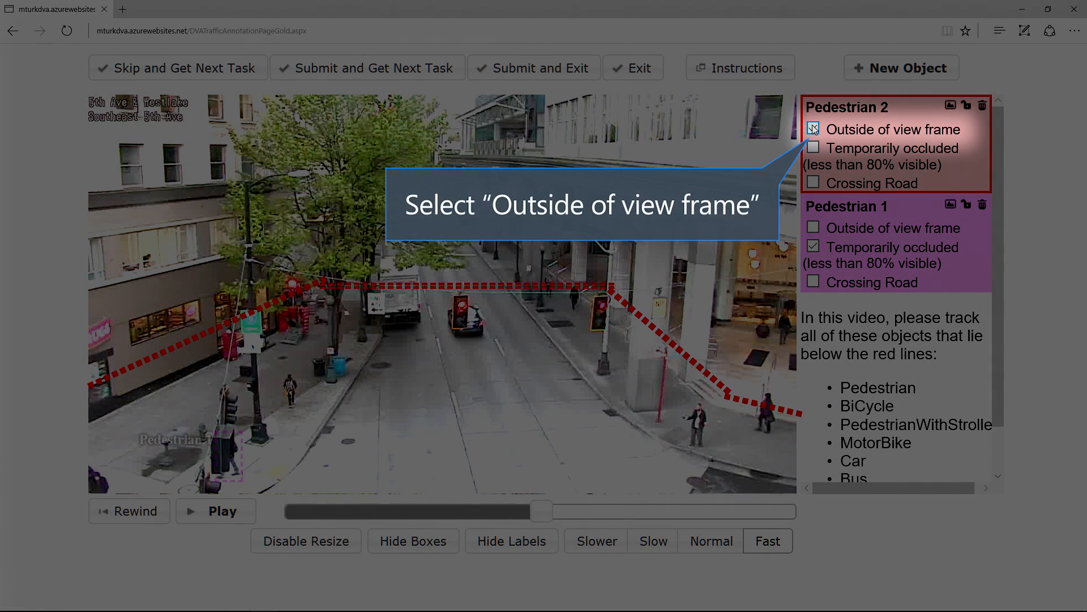
pyautogui.click(813, 129)
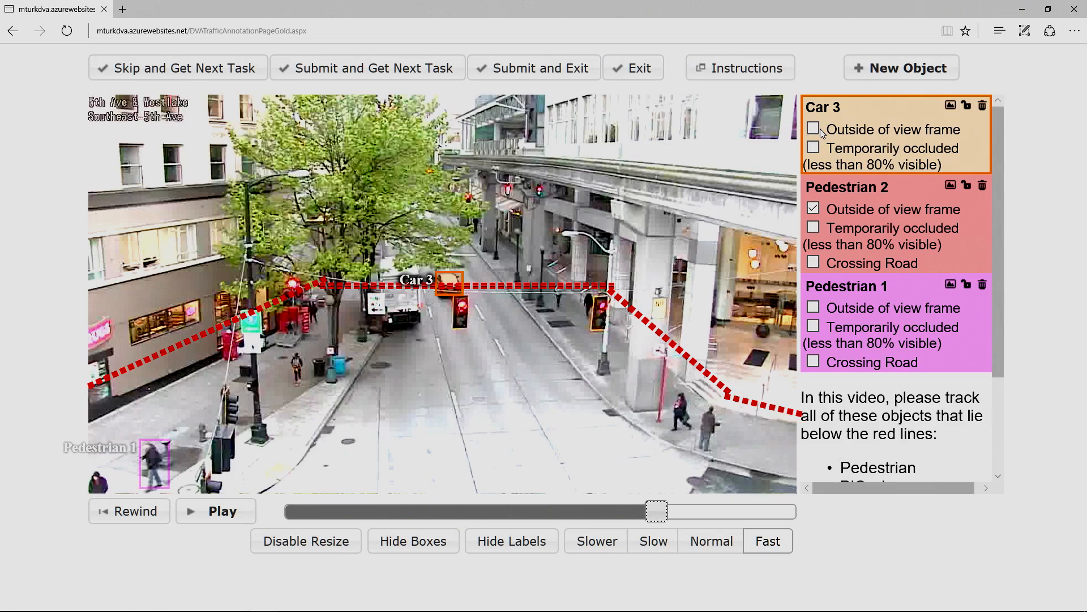
# - Flag Car 3 outside the view frame and start new objects for Pedestrian 4 and the right-side pedestrian
pyautogui.click(813, 129)
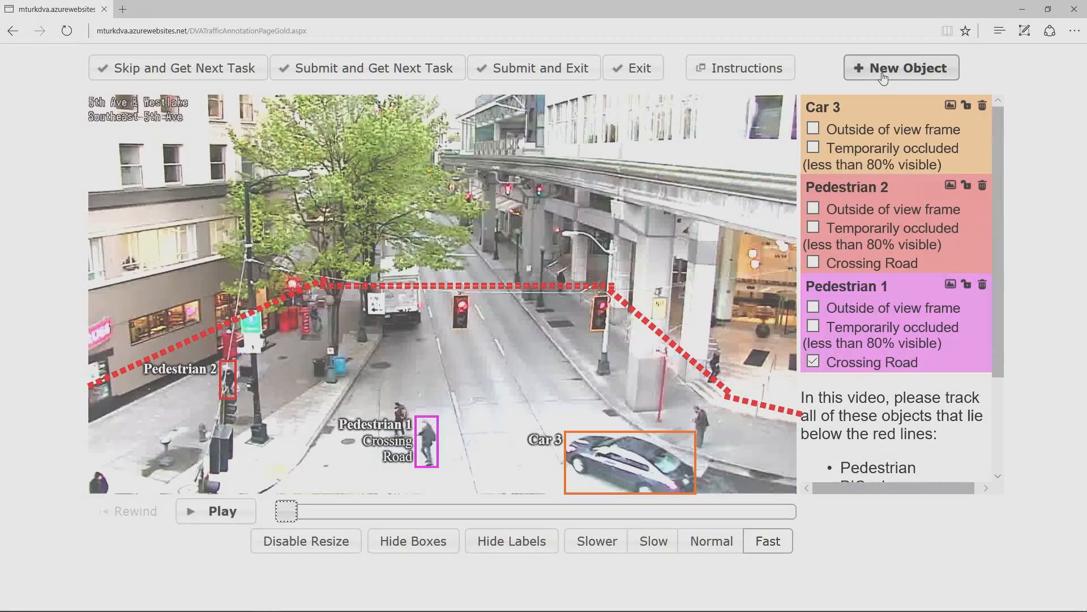
pyautogui.click(901, 67)
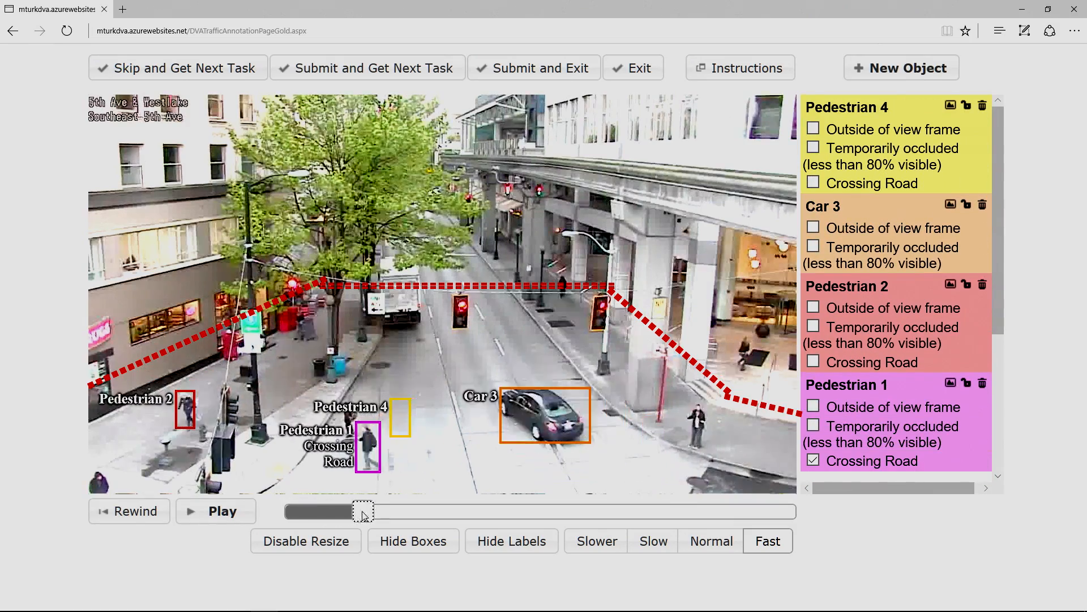
pyautogui.click(901, 67)
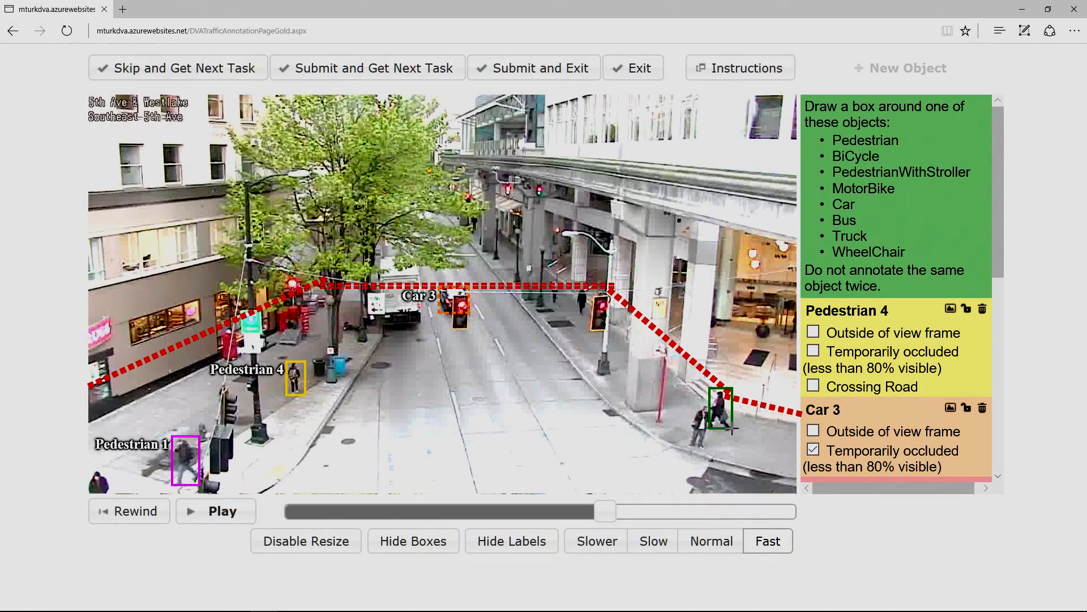
pyautogui.click(900, 68)
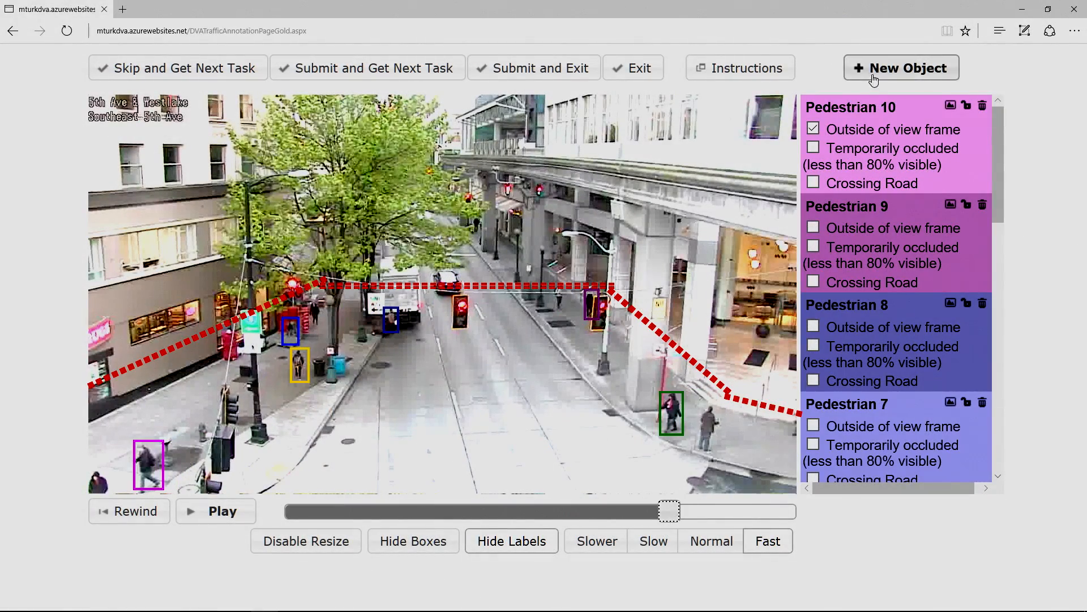
# - Start another new object to box one of the remaining pedestrians below the red lines
pyautogui.click(901, 67)
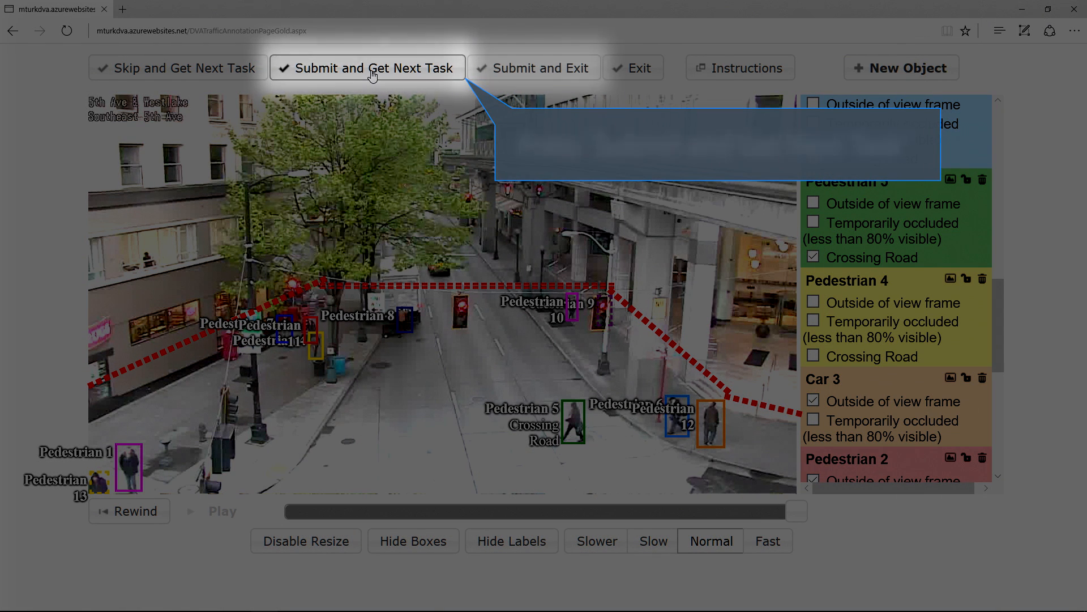
pyautogui.moveTo(534, 68)
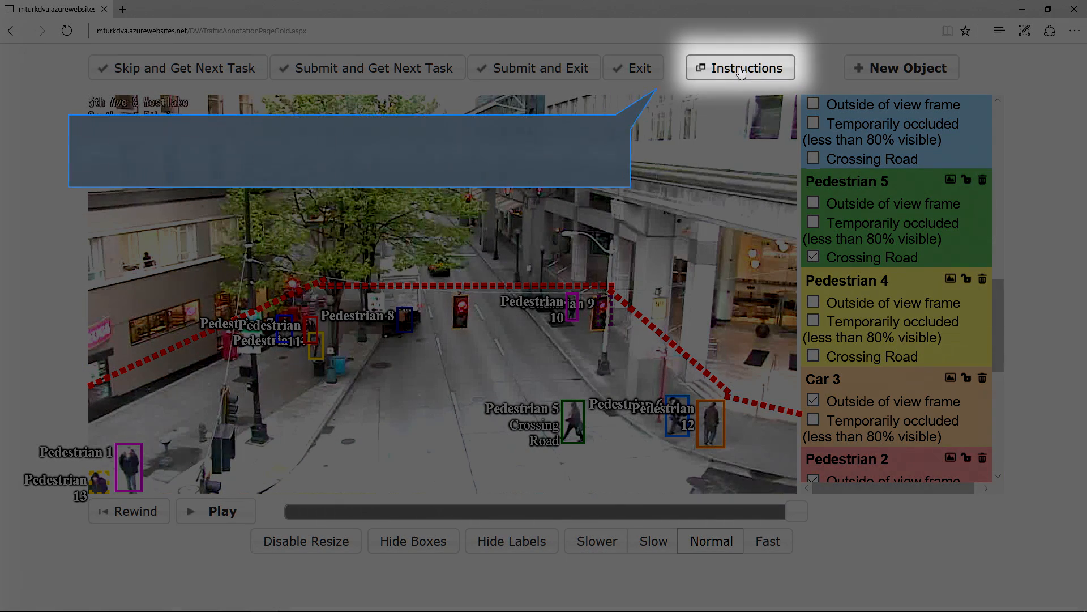
# - Show the Instructions and Tips overlay with car, bus, truck and pedestrian examples
pyautogui.click(740, 66)
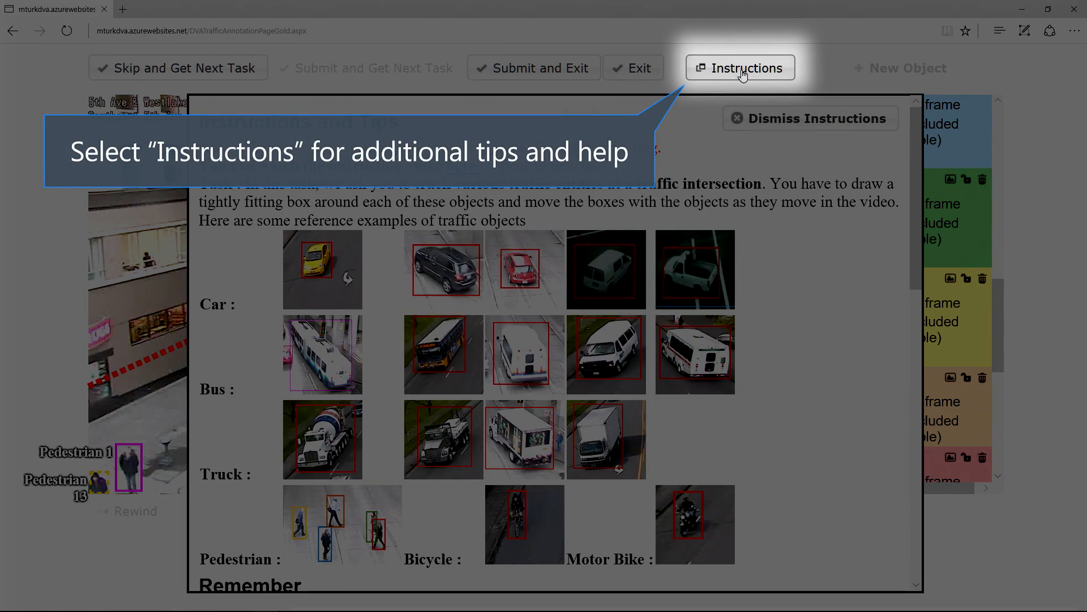